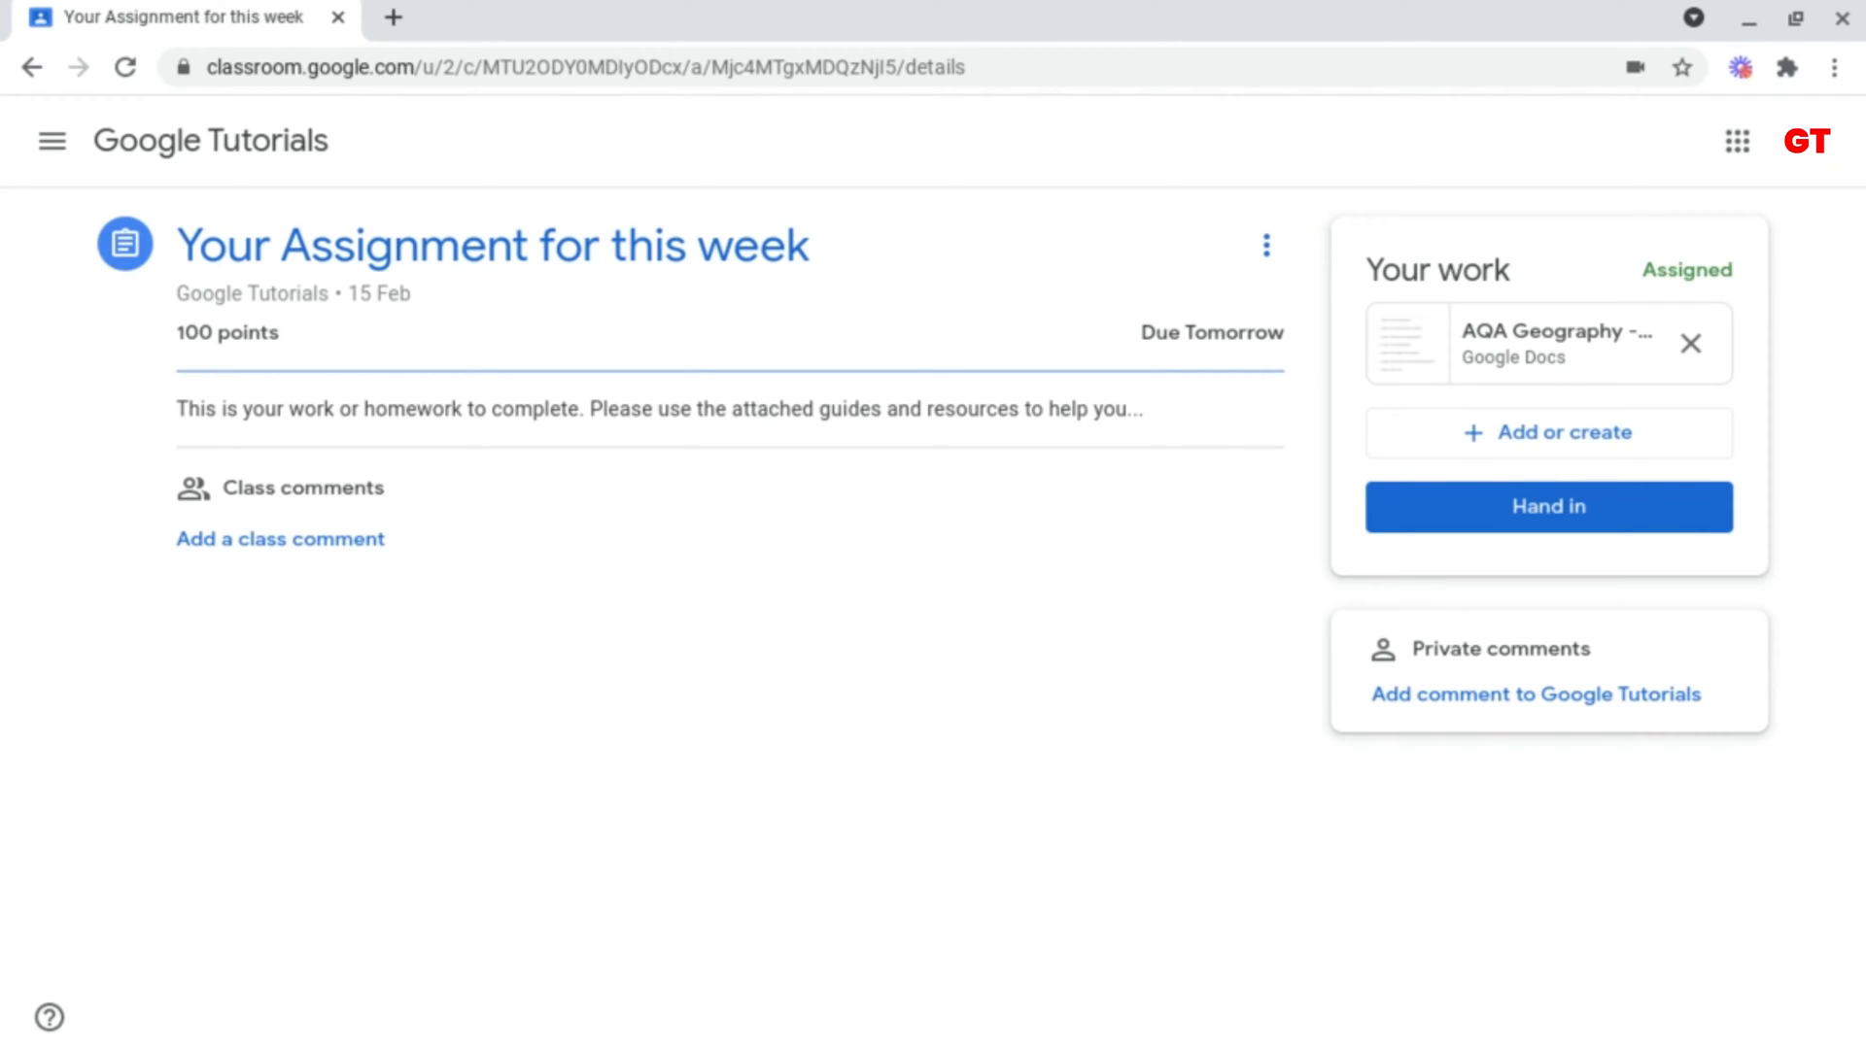
{"action": "mouse_move", "coordinate": [1128, 723]}
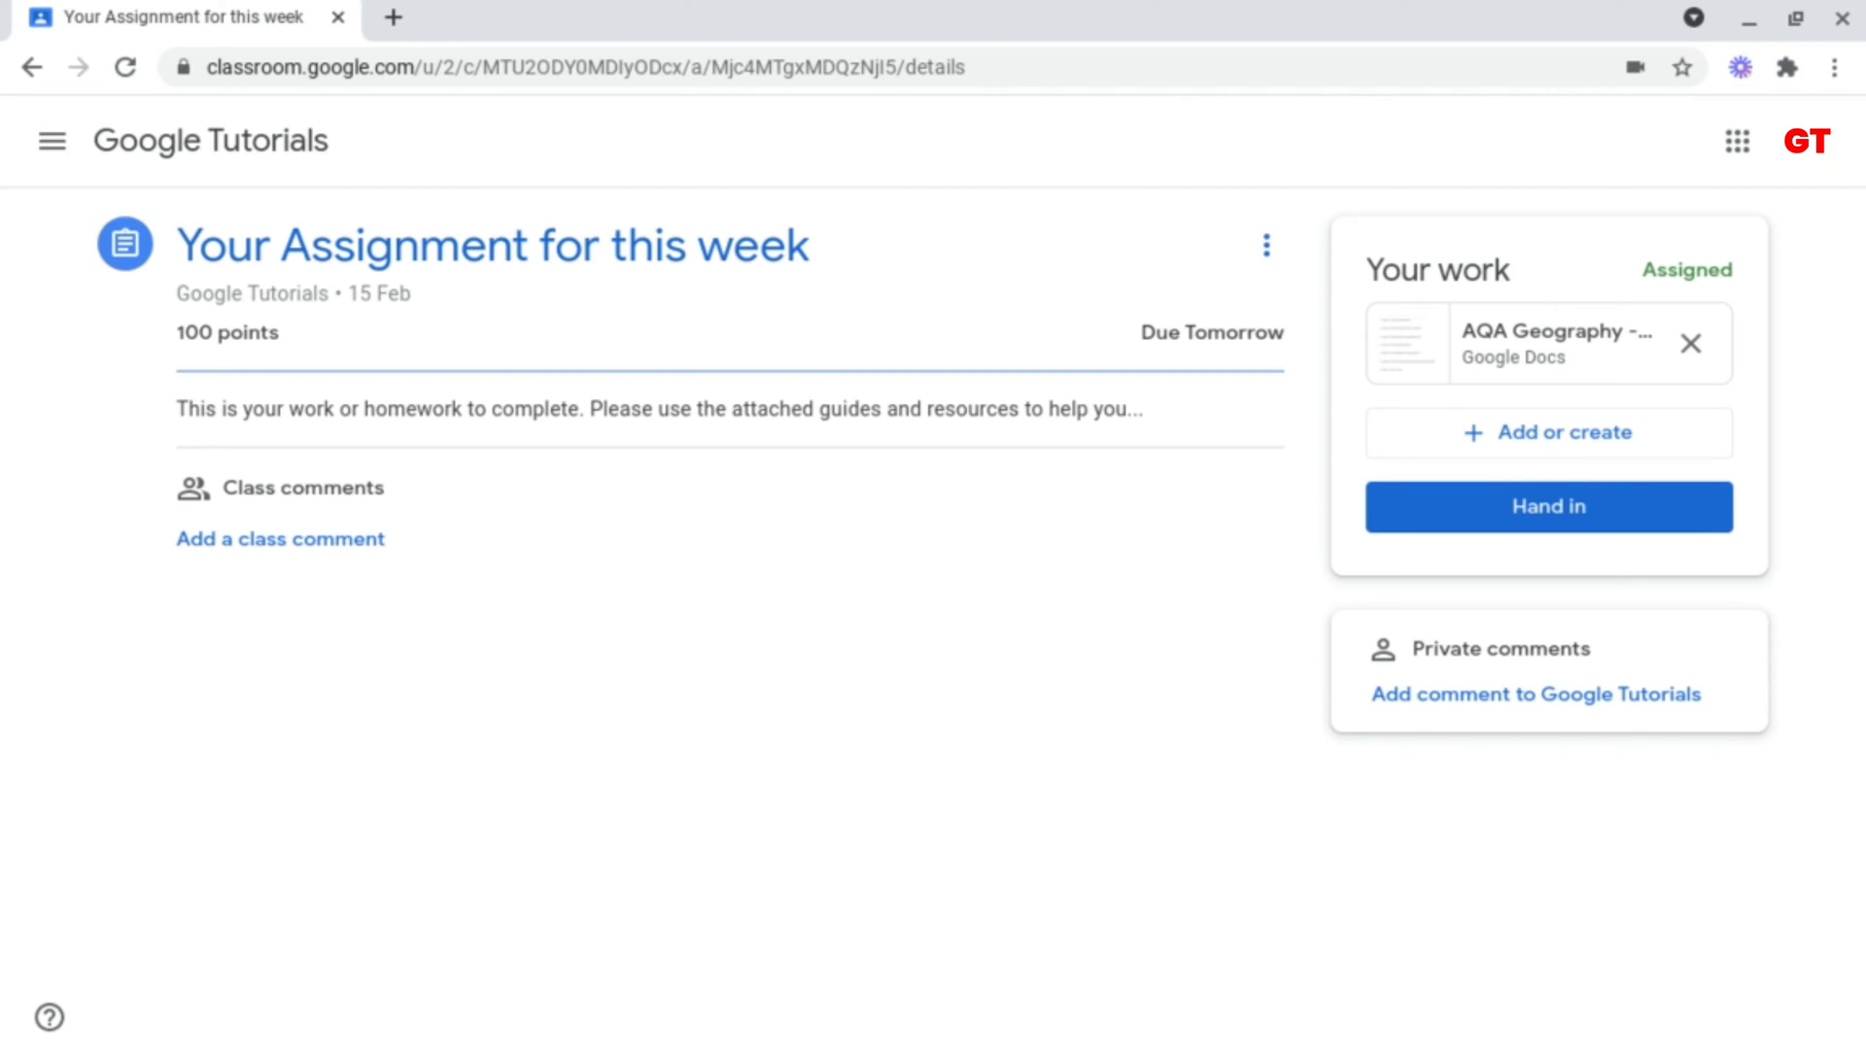
{"action": "mouse_move", "coordinate": [1189, 575]}
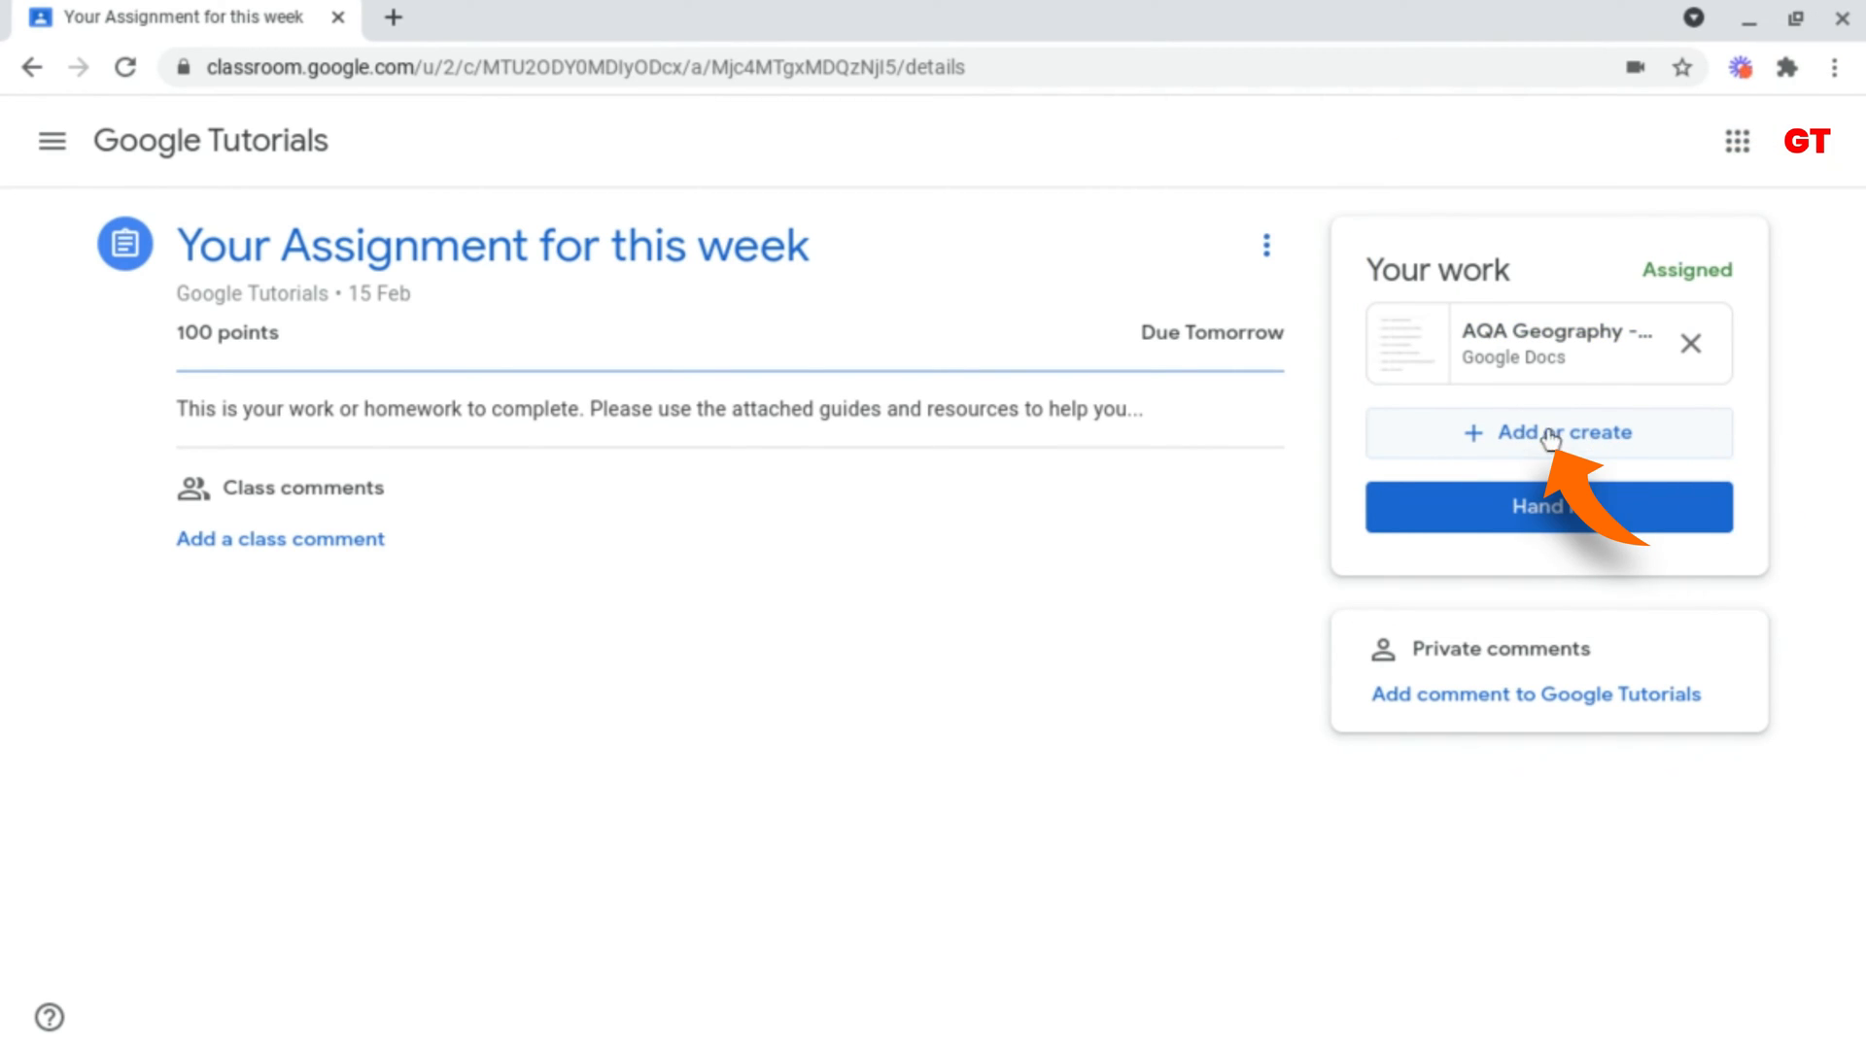
Create a new Google Docs attachment under Your work via Add or create
{"action": "left_click", "coordinate": [1549, 432]}
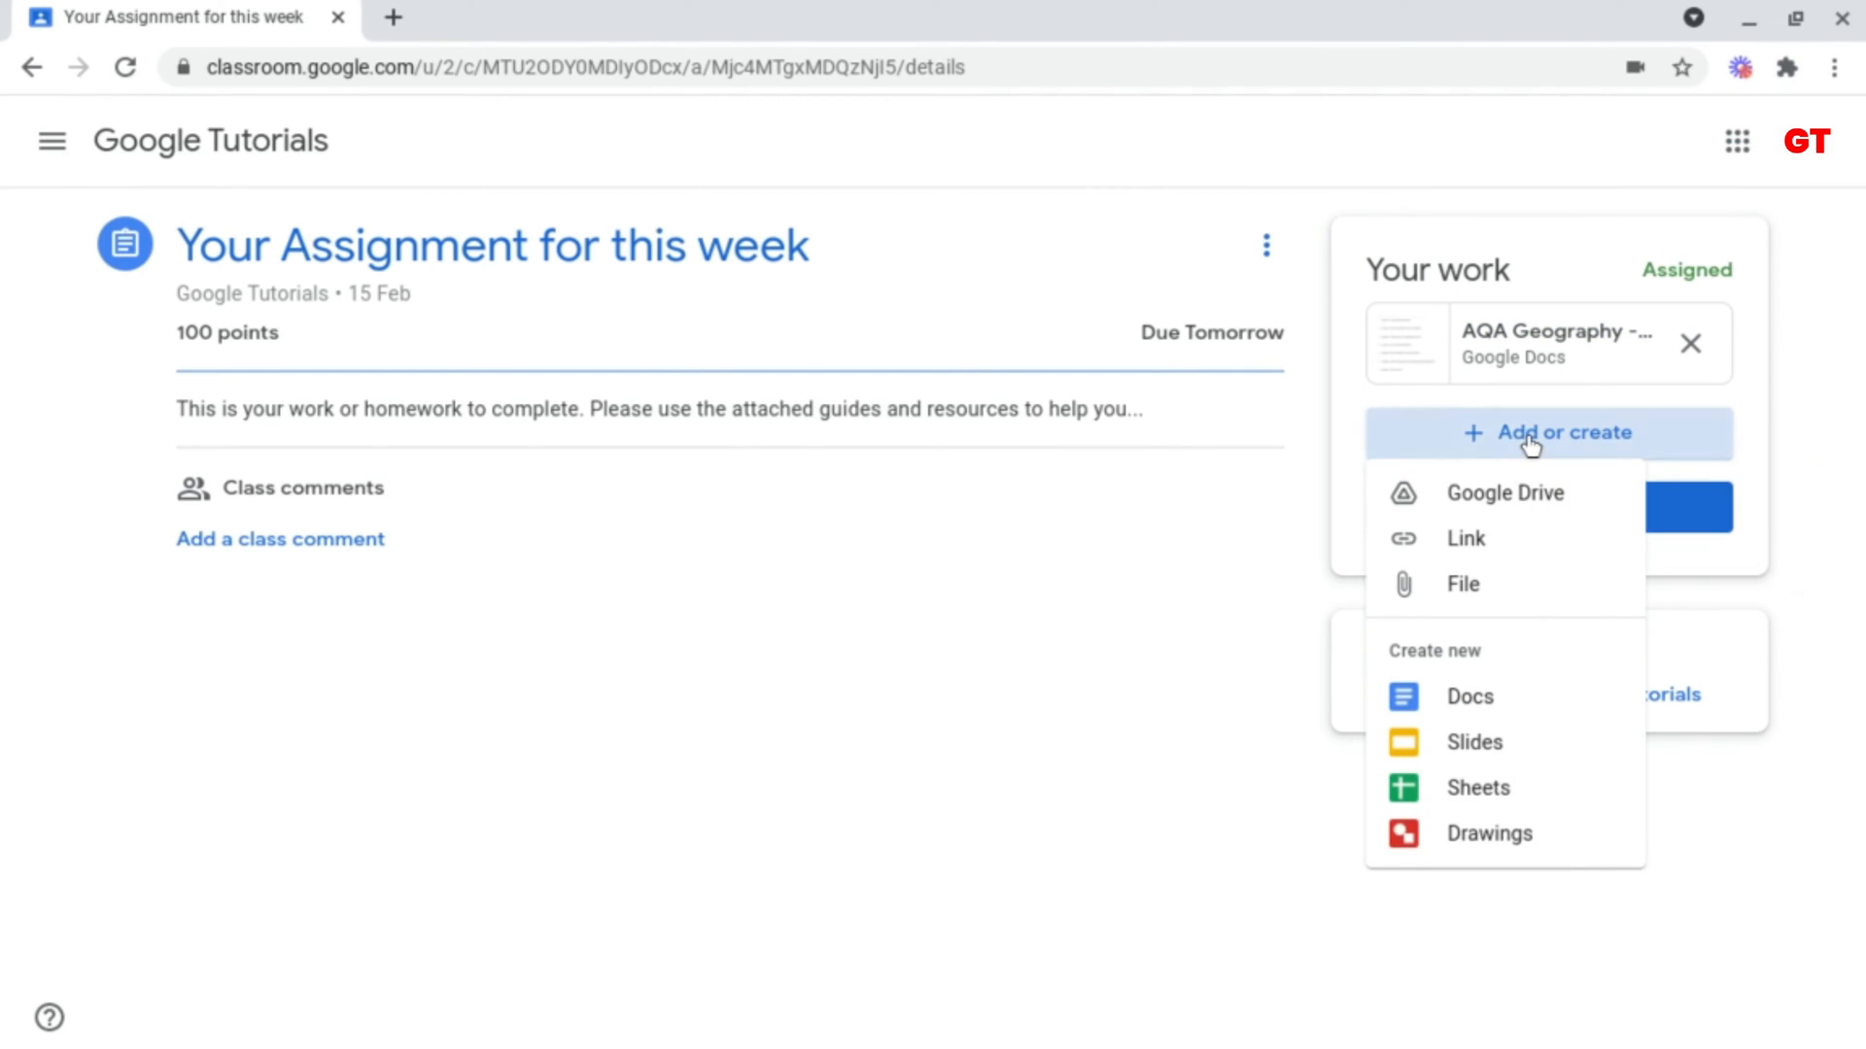
{"action": "mouse_move", "coordinate": [1533, 447]}
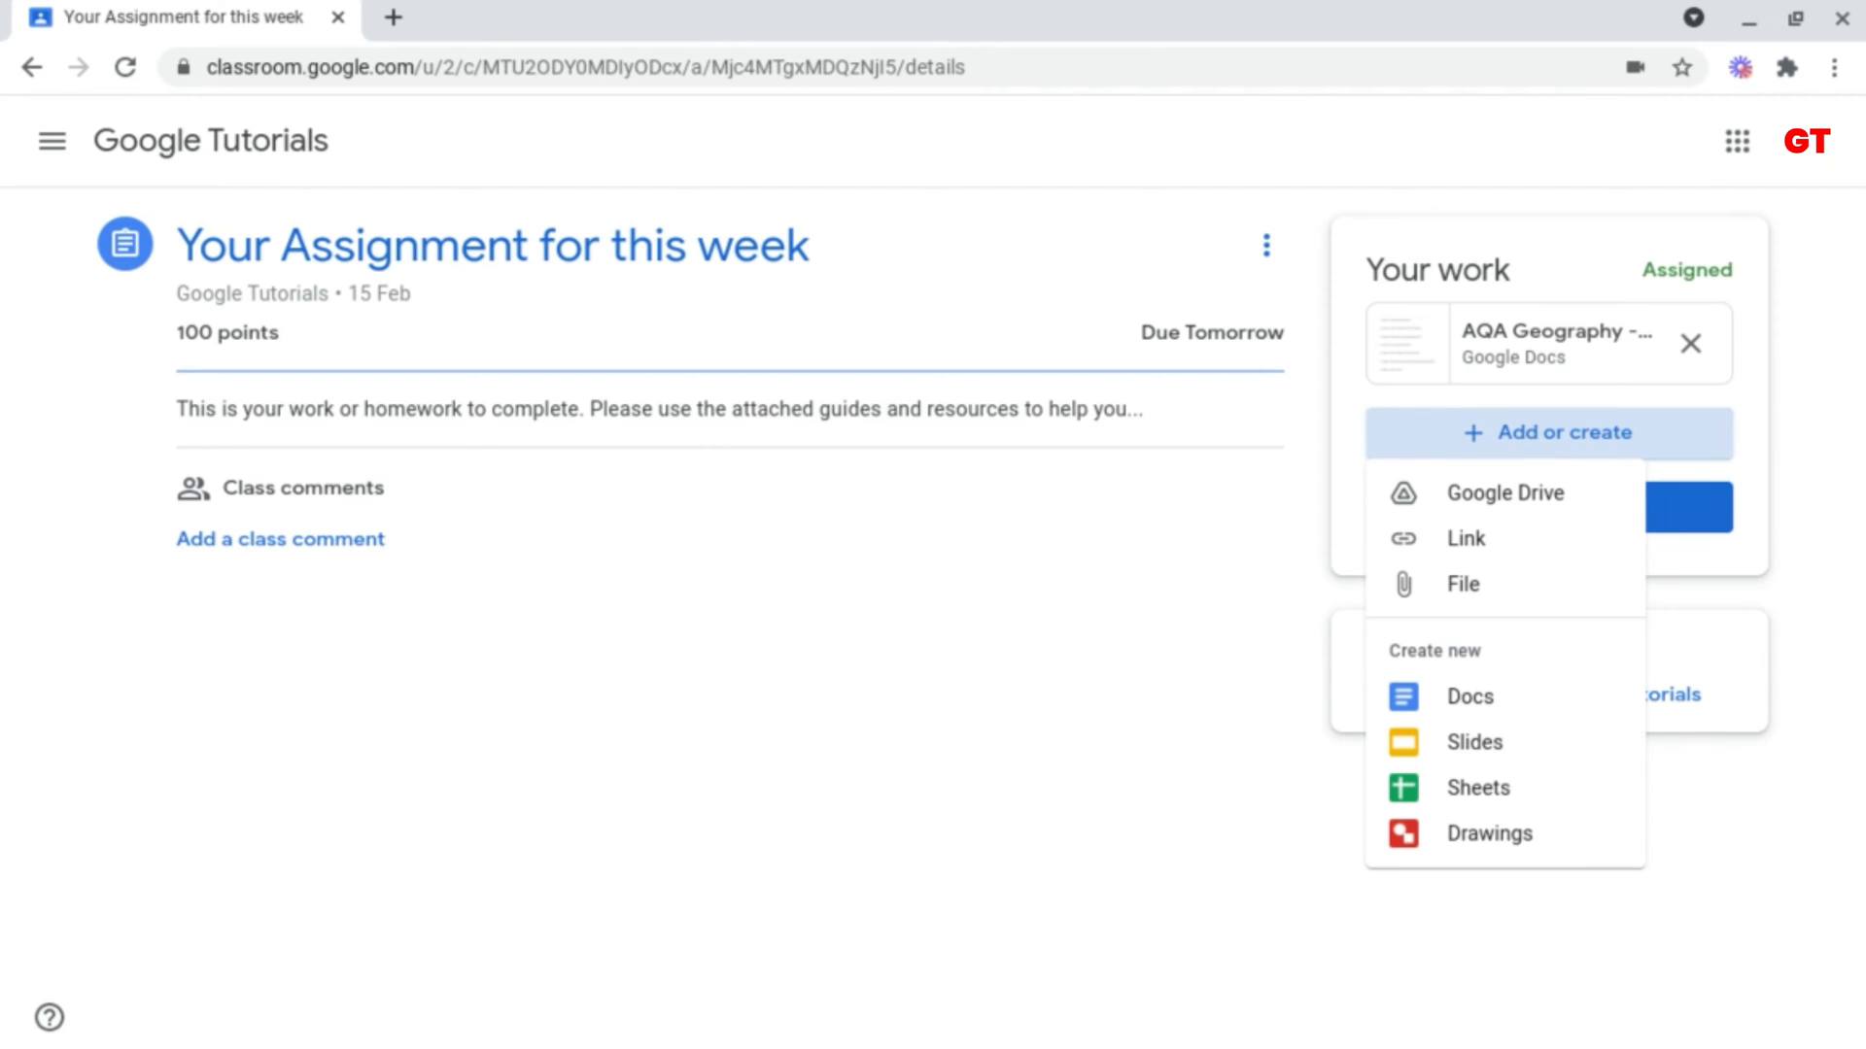
{"action": "mouse_move", "coordinate": [1504, 492]}
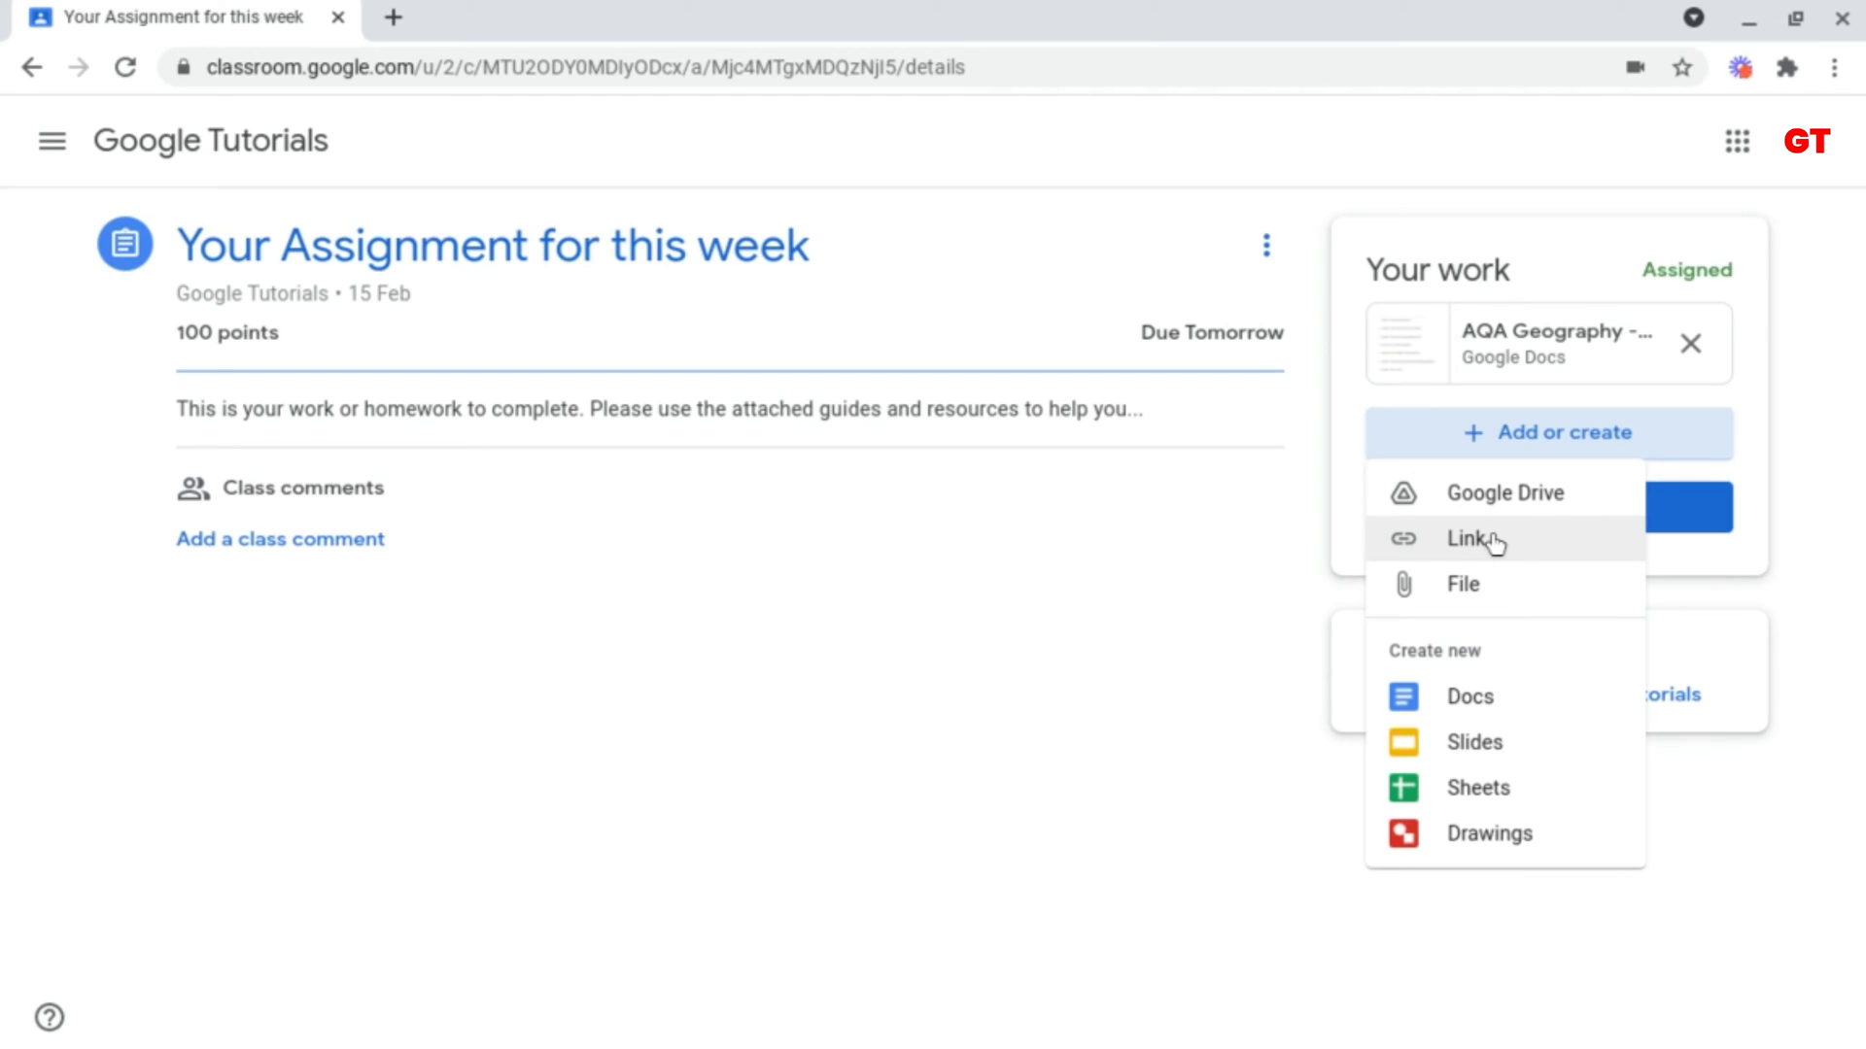
{"action": "mouse_move", "coordinate": [1461, 585]}
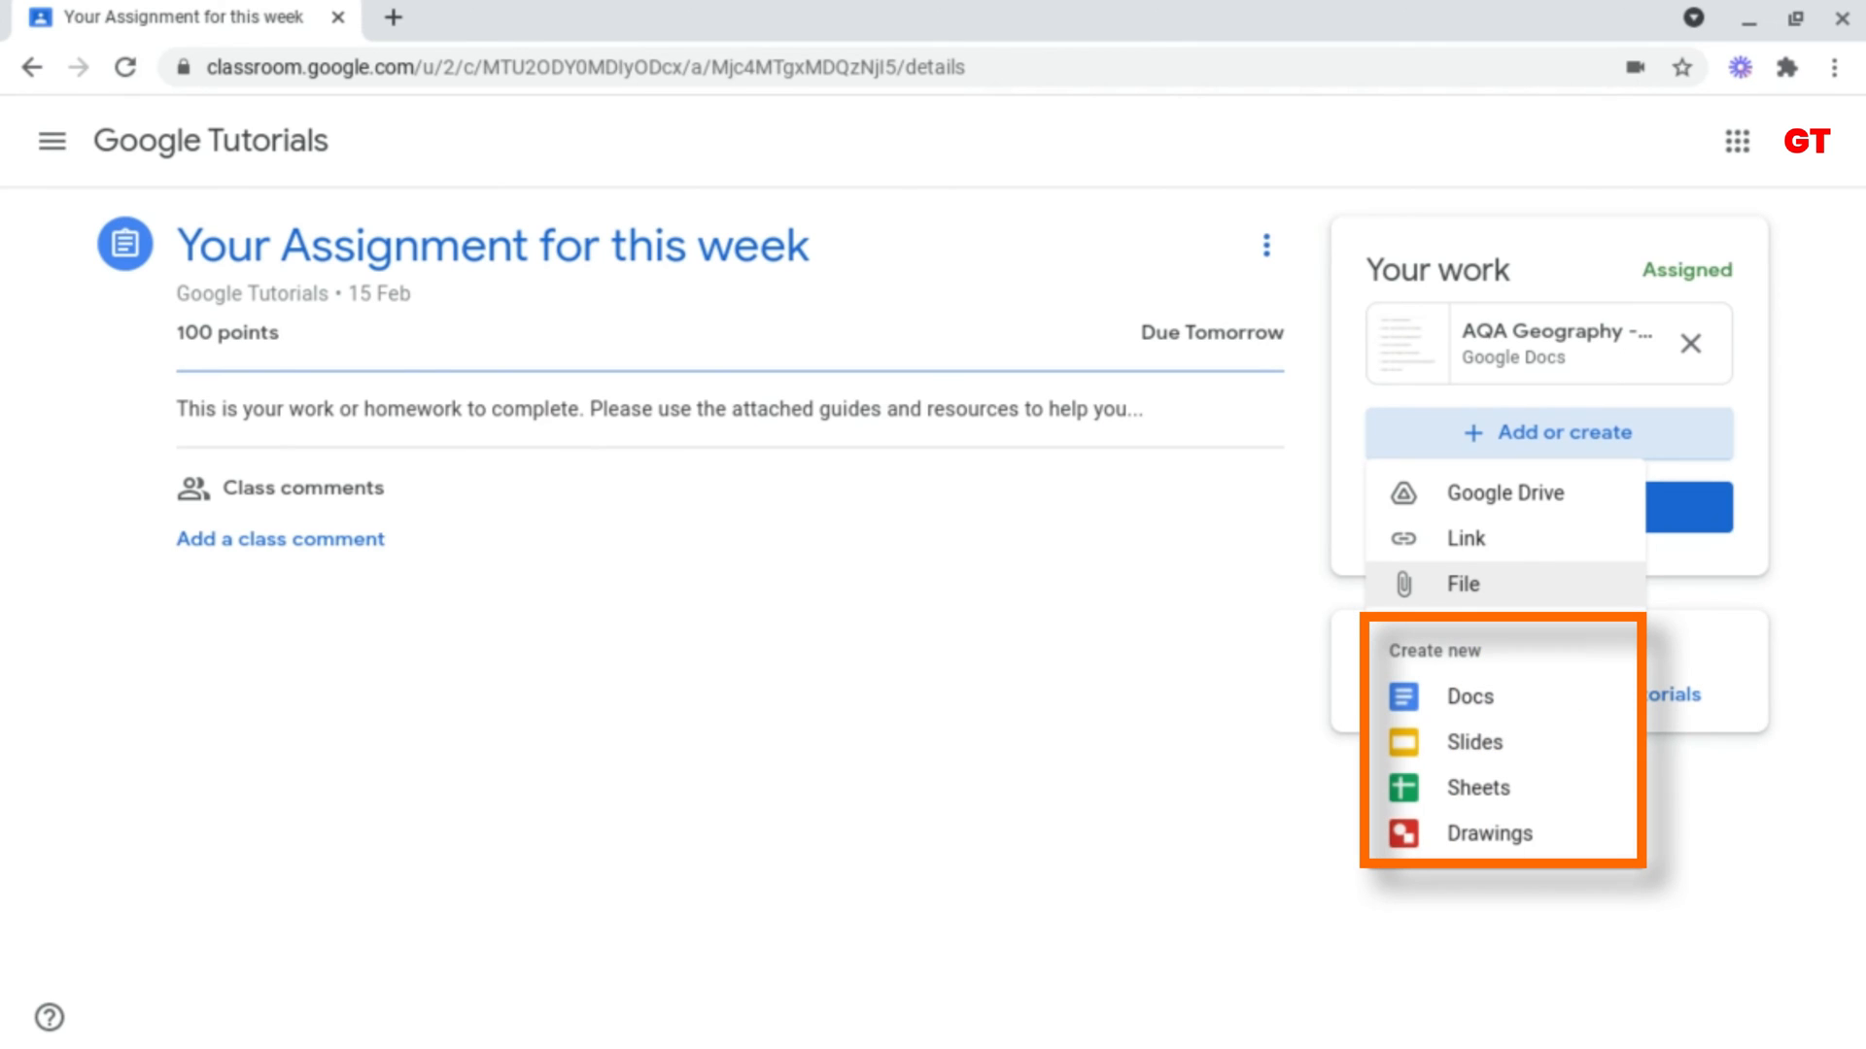
{"action": "mouse_move", "coordinate": [1475, 696]}
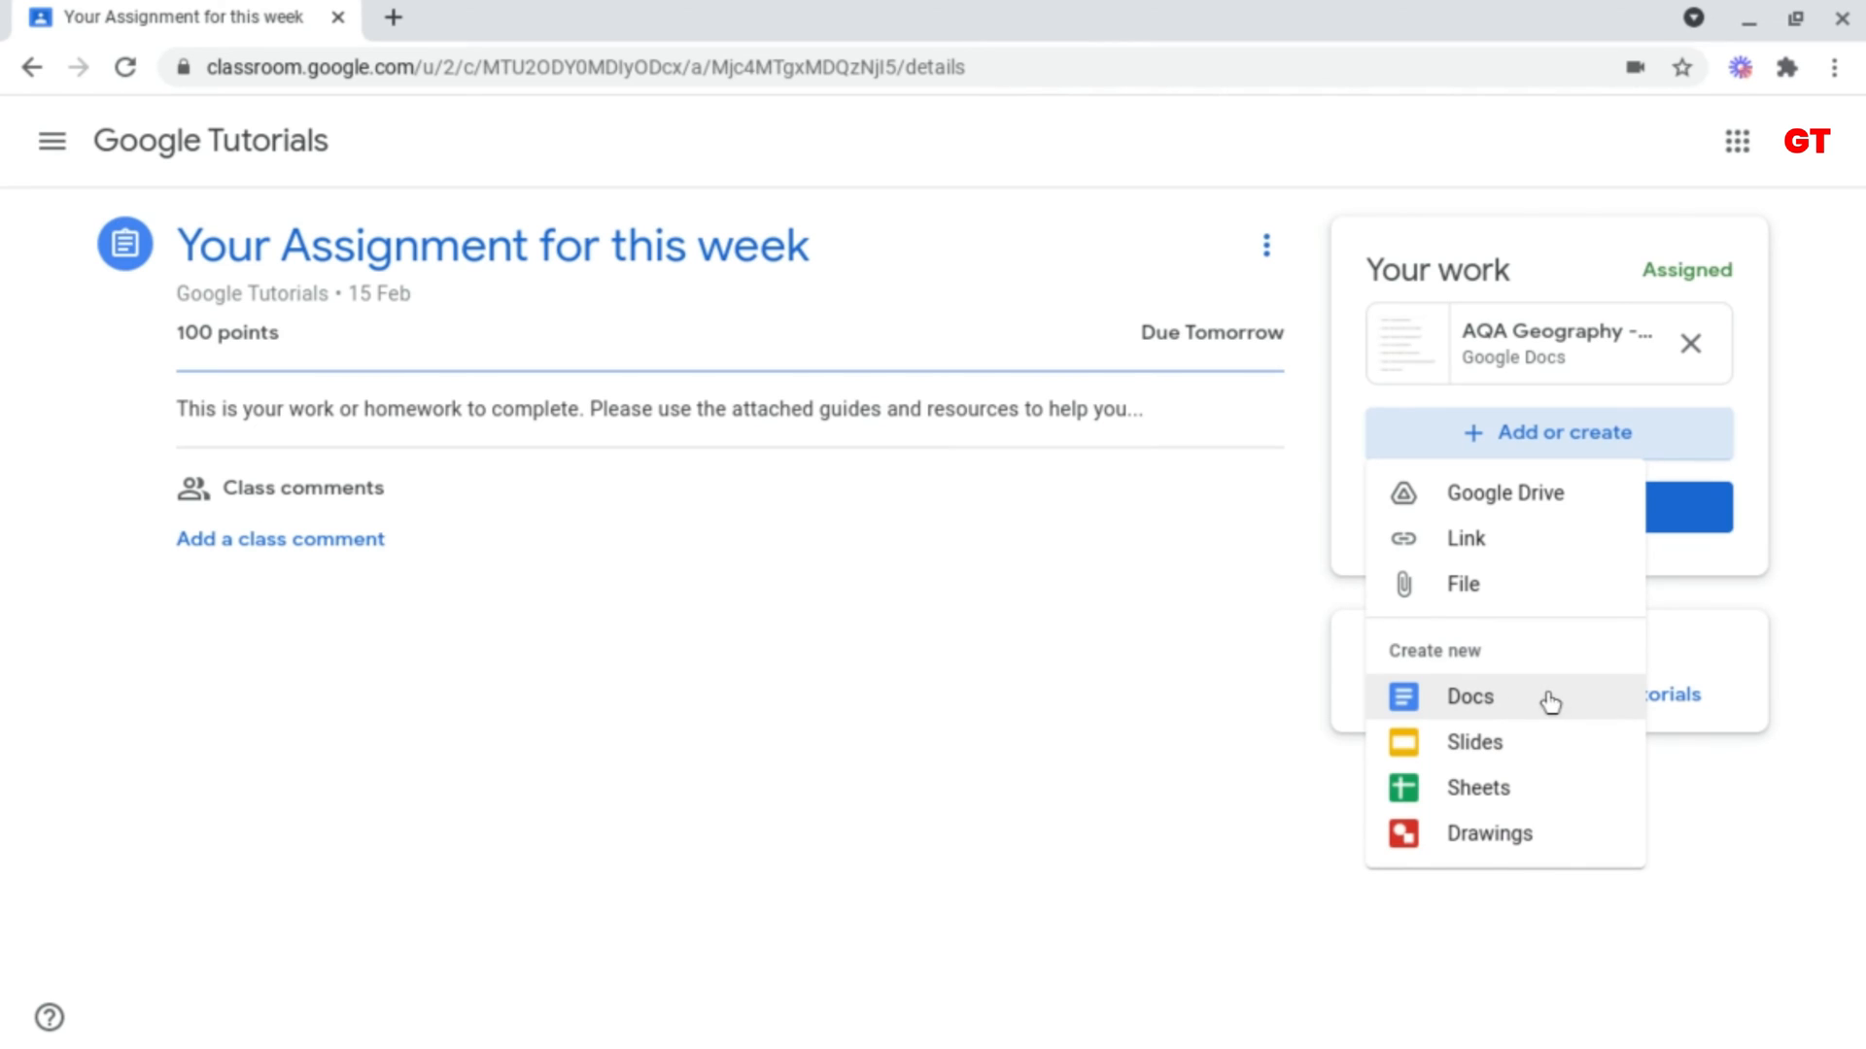
{"action": "left_click", "coordinate": [1469, 695]}
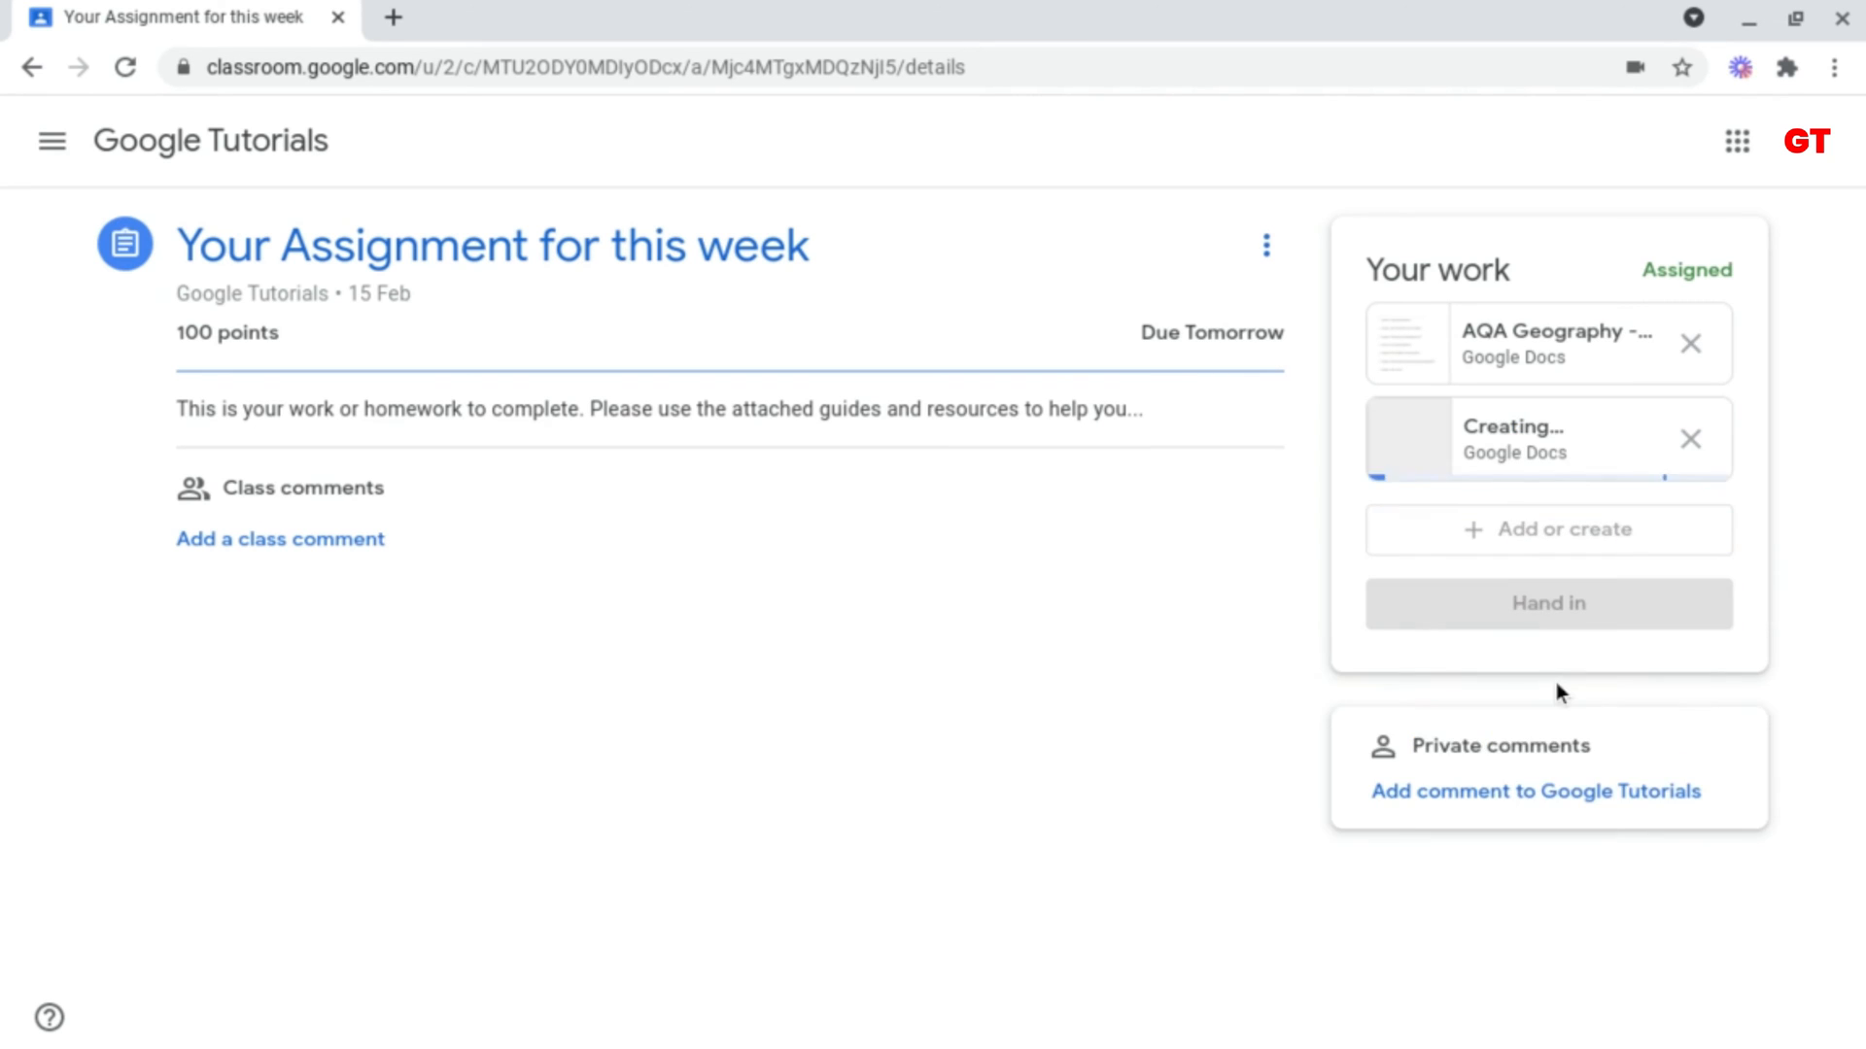